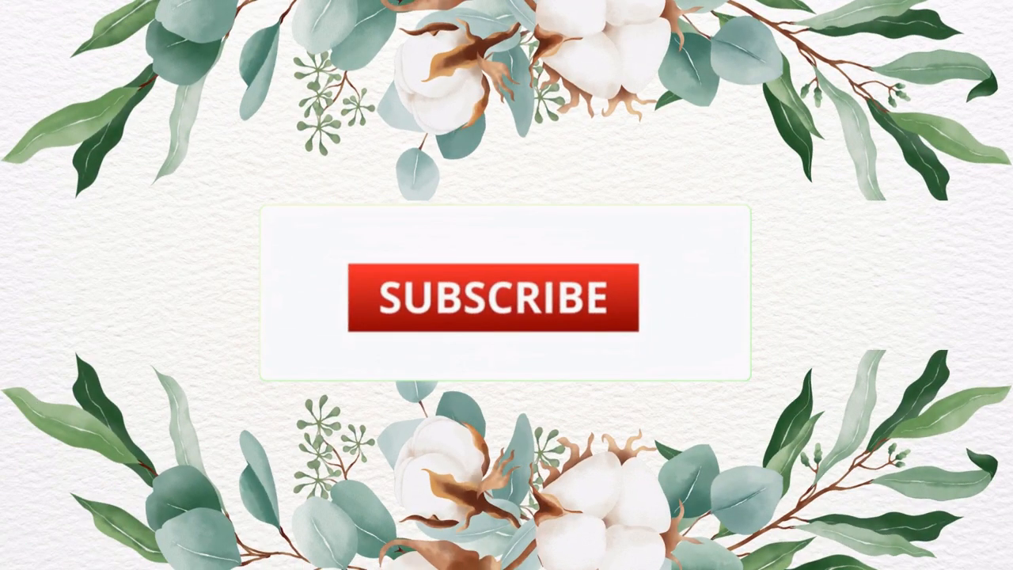
Subscribe button switches to grey SUBSCRIBED with the notification bell as the outro animation plays.
click(491, 299)
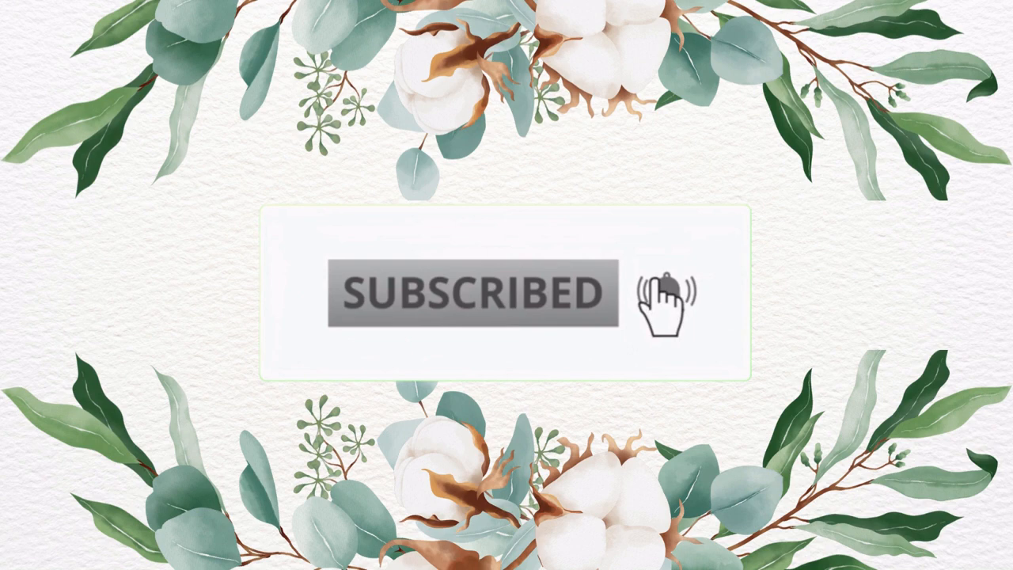